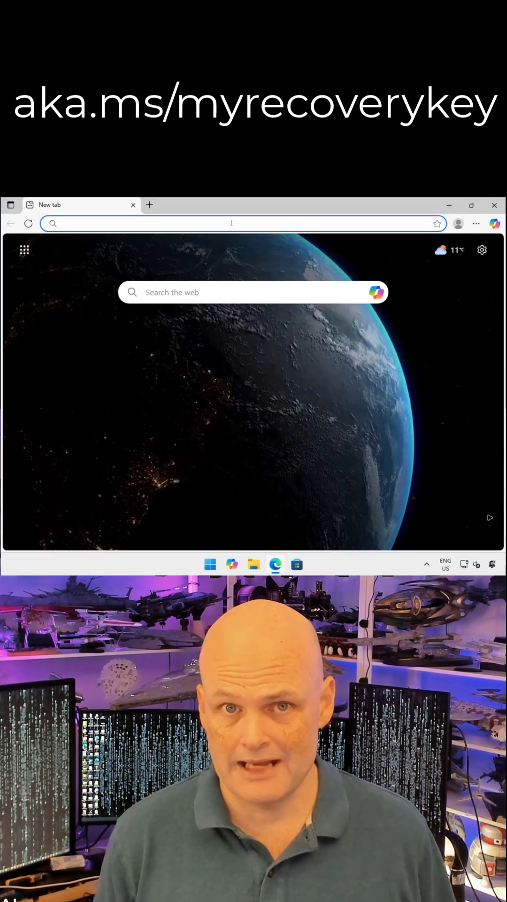
- Navigate Edge to aka.ms/myrecoverykey
{"action": "type", "text": "aka.ms/myrecoverykey"}
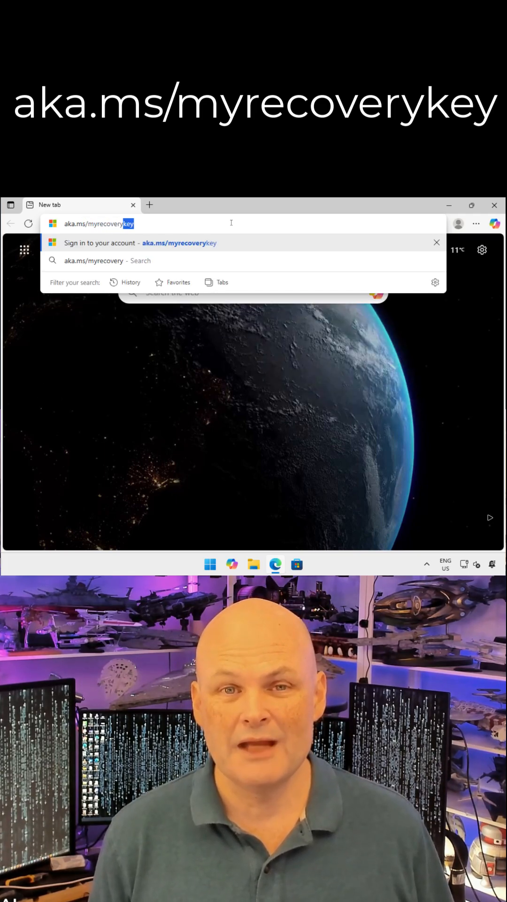
{"action": "key", "text": "Enter"}
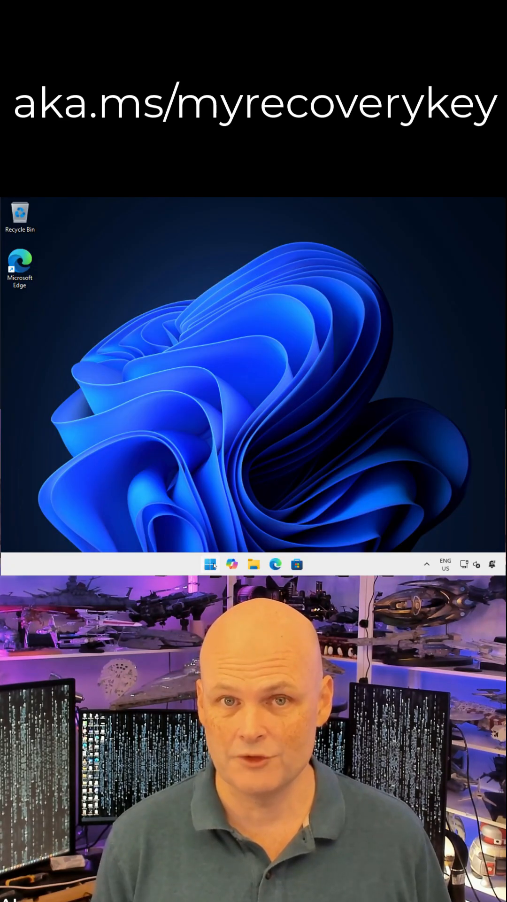
- Search Start for 'bitlocker' and begin backing up the C: drive recovery key
{"action": "left_click", "coordinate": [210, 564]}
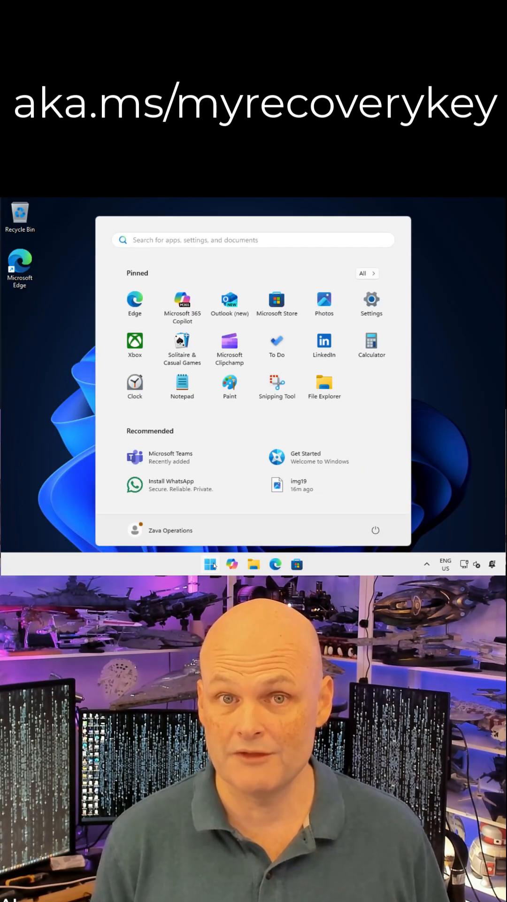
{"action": "type", "text": "bitlocker"}
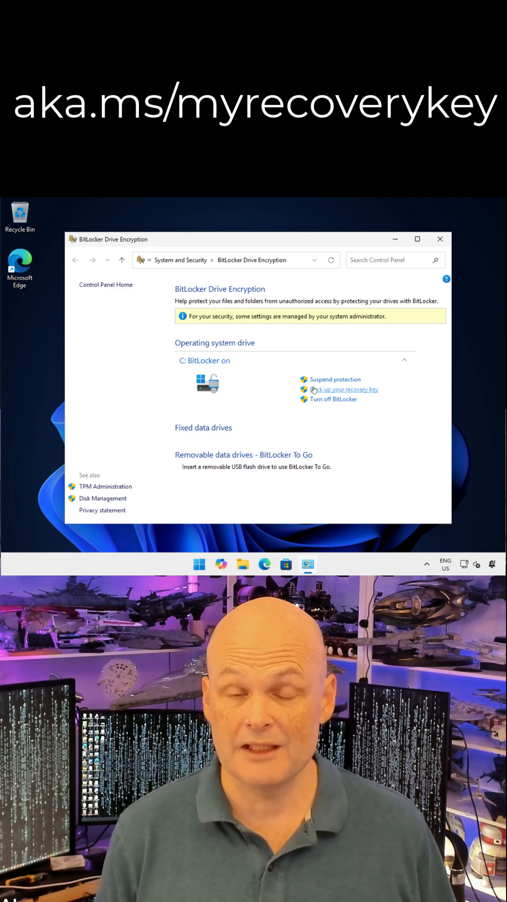
{"action": "left_click", "coordinate": [345, 389]}
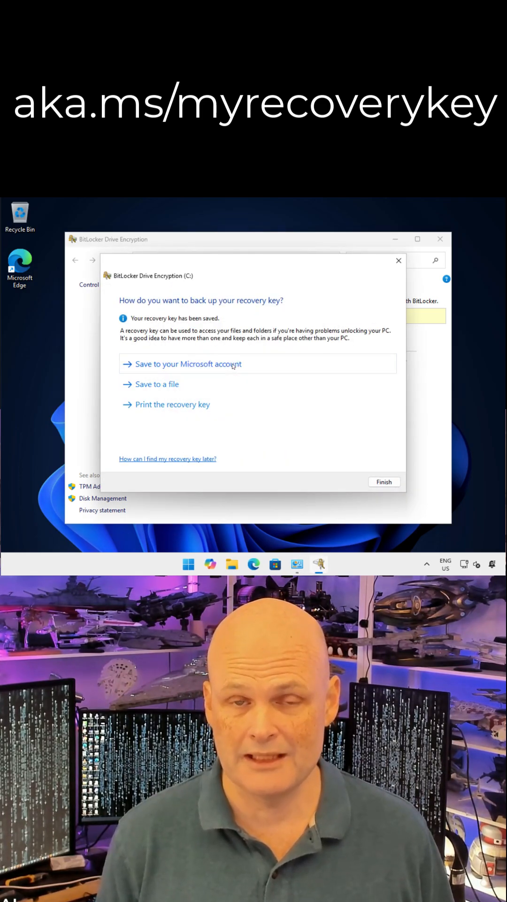
- Save the recovery key to the Microsoft account and close the BitLocker window
{"action": "left_click", "coordinate": [384, 481]}
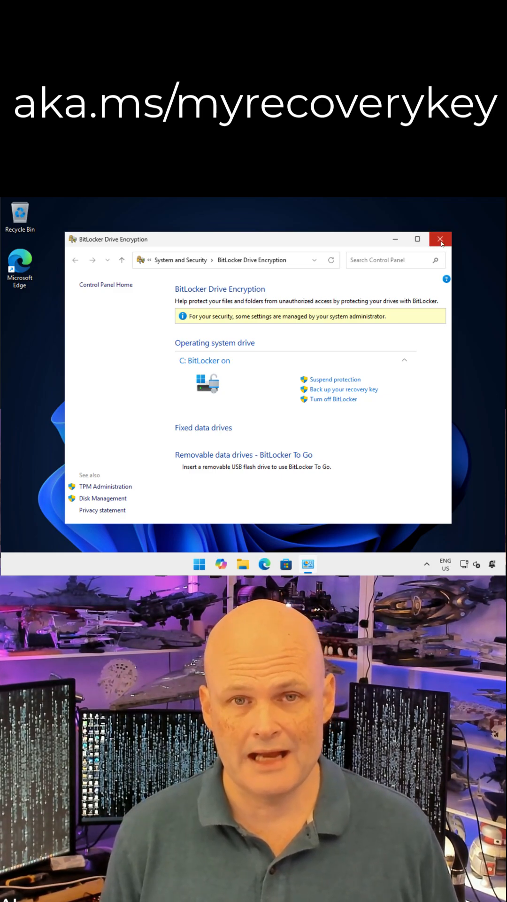
{"action": "left_click", "coordinate": [441, 239]}
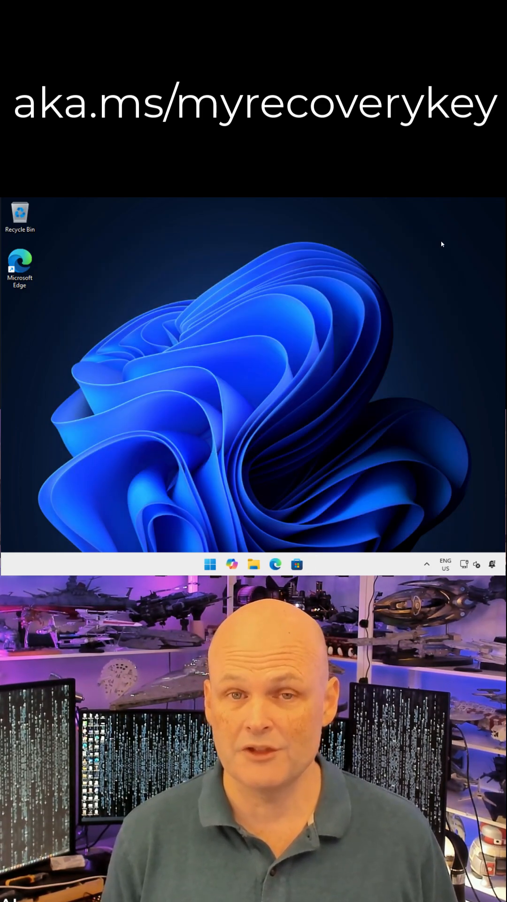